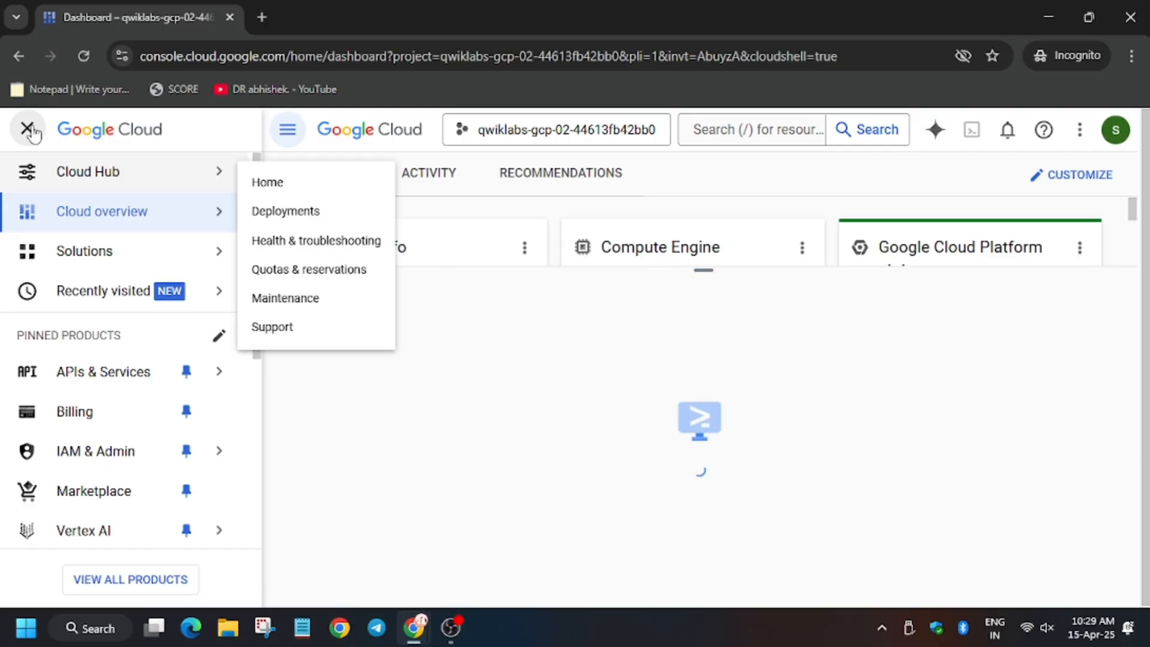
# Close the navigation menu and start a Cloud Shell session for the lab project
pyautogui.click(27, 131)
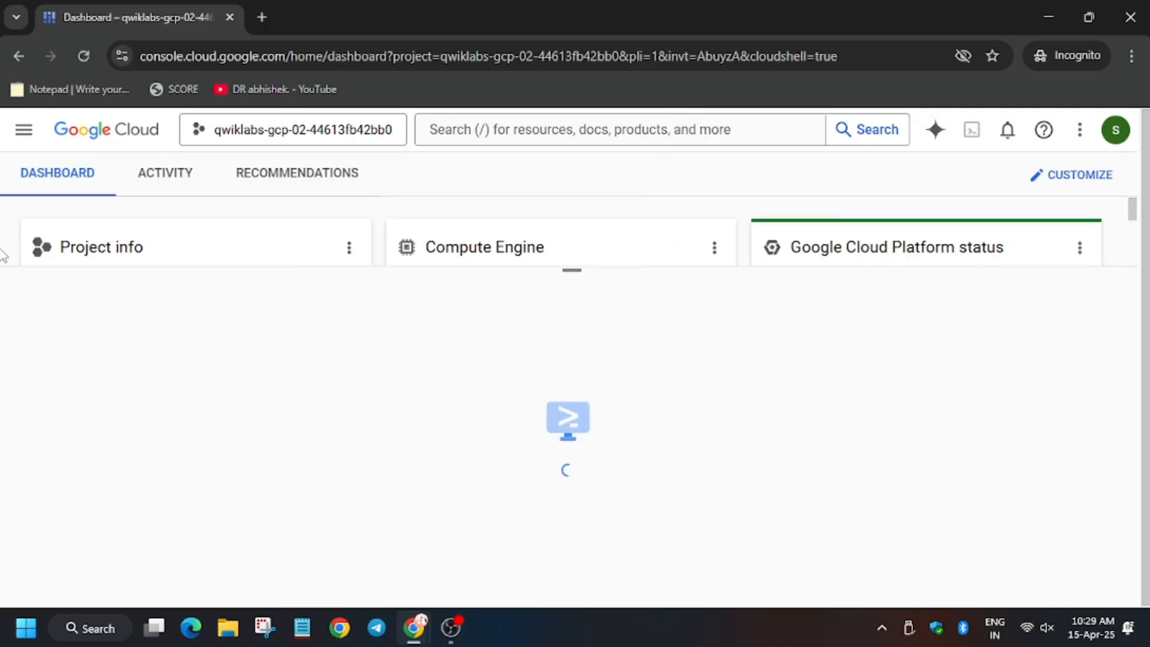
pyautogui.click(972, 130)
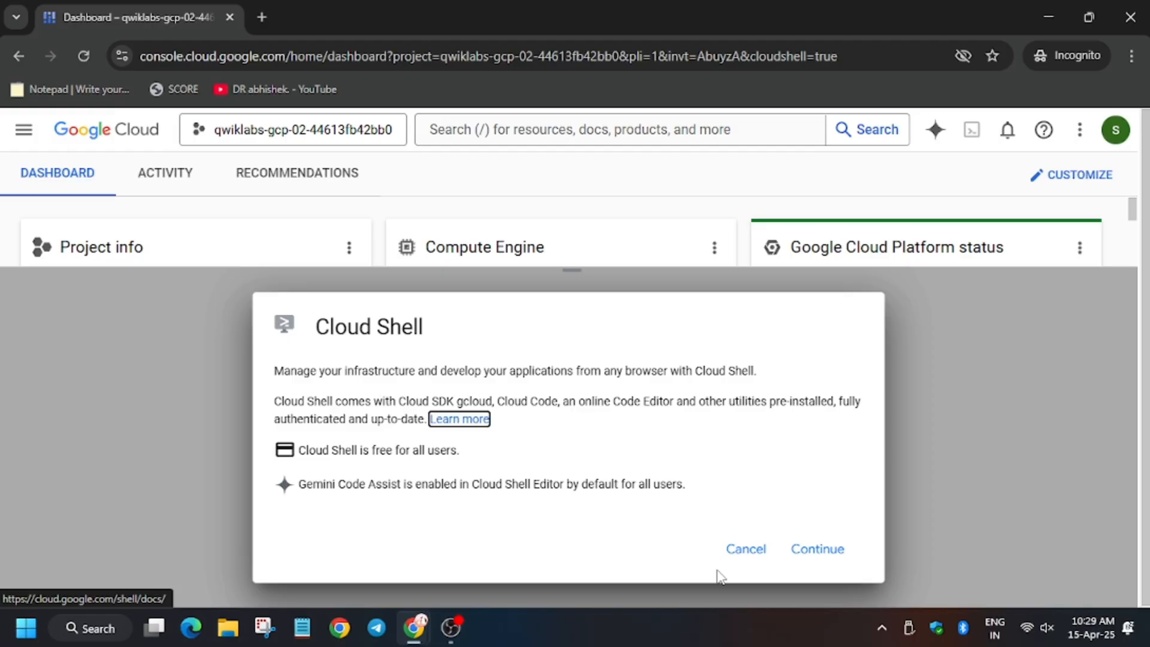
pyautogui.click(817, 549)
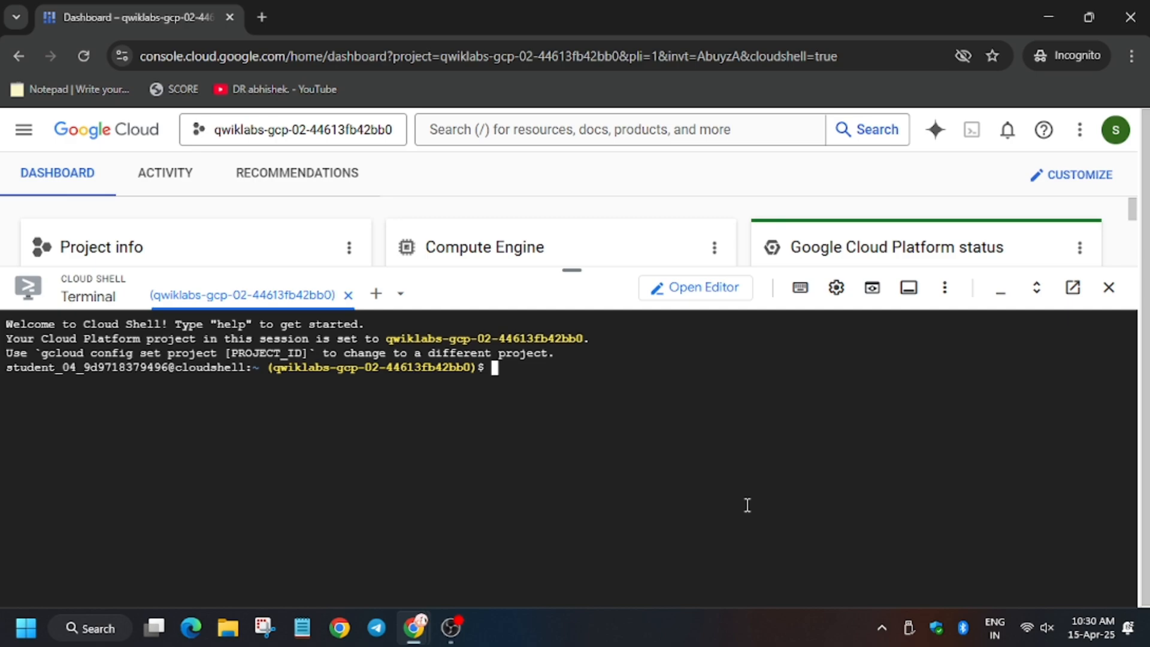
# Run the challenge setup script in Cloud Shell, entering big_video_upload_rate as the metric name
pyautogui.click(350, 17)
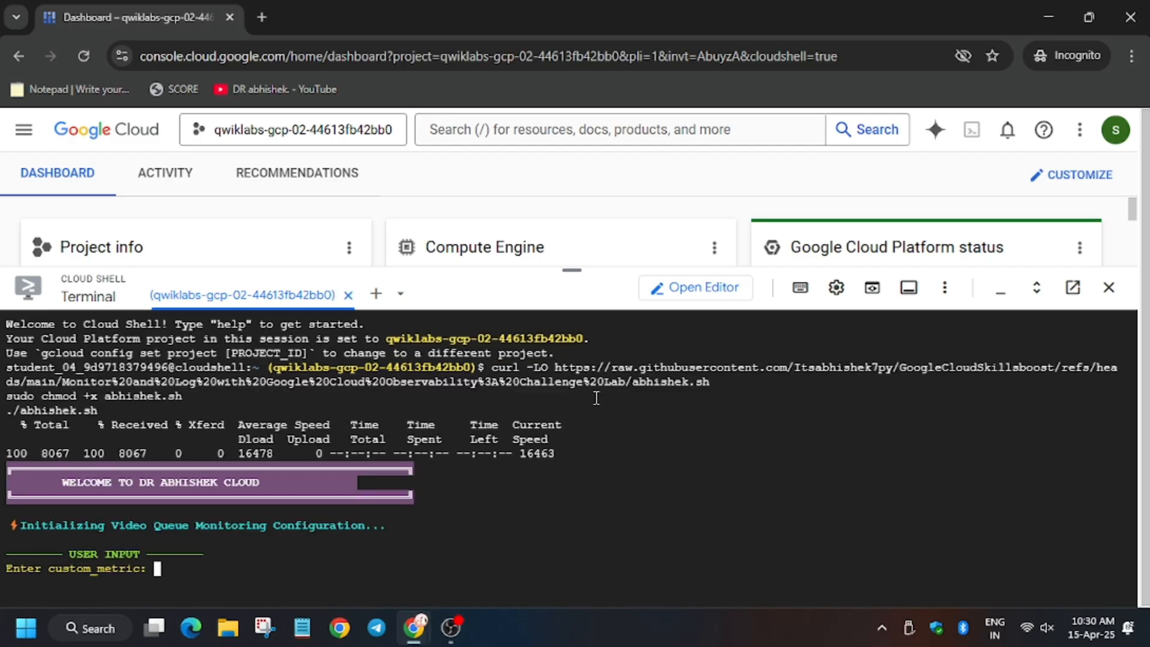
pyautogui.click(353, 16)
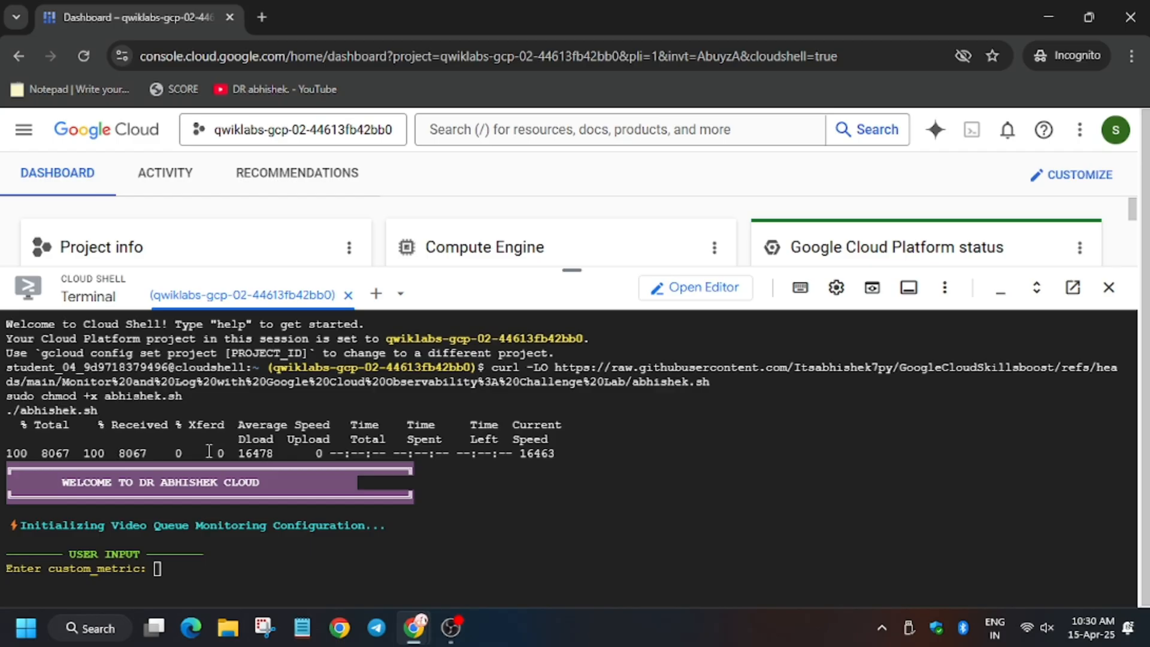
pyautogui.write('big_video_upload_rate')
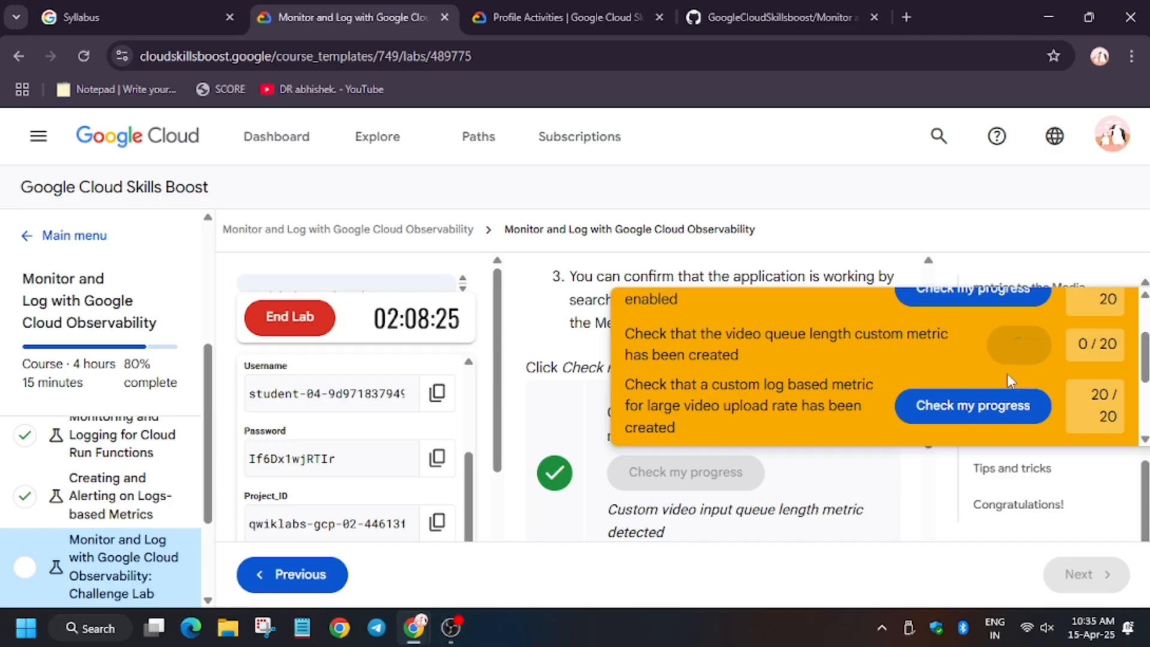
# Check lab progress for the big video upload rate log-based metric task
pyautogui.click(972, 362)
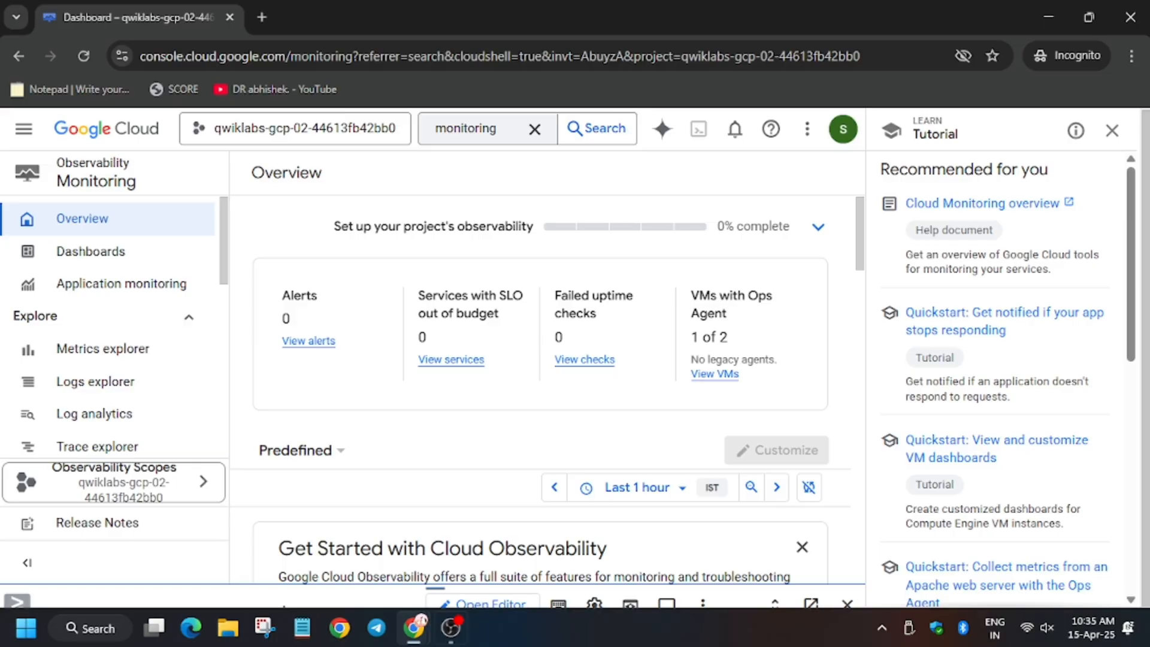
# Go to Monitoring Dashboards, open Media_Dashboard from the list, and dismiss the tutorial panel
pyautogui.click(1112, 131)
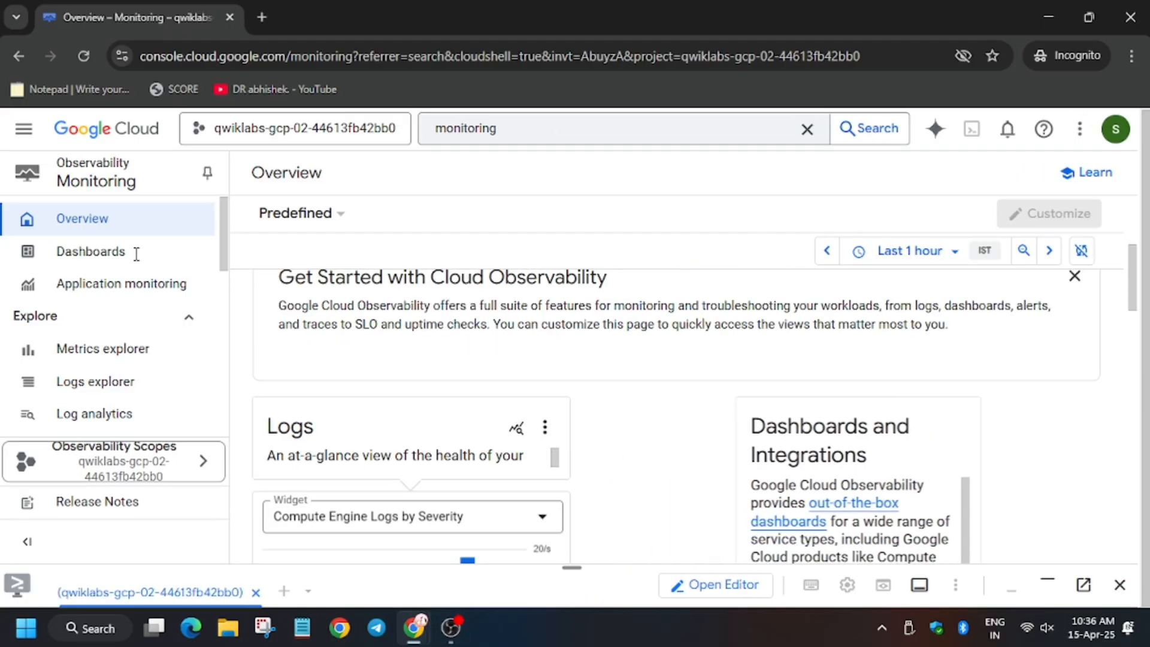
pyautogui.click(89, 251)
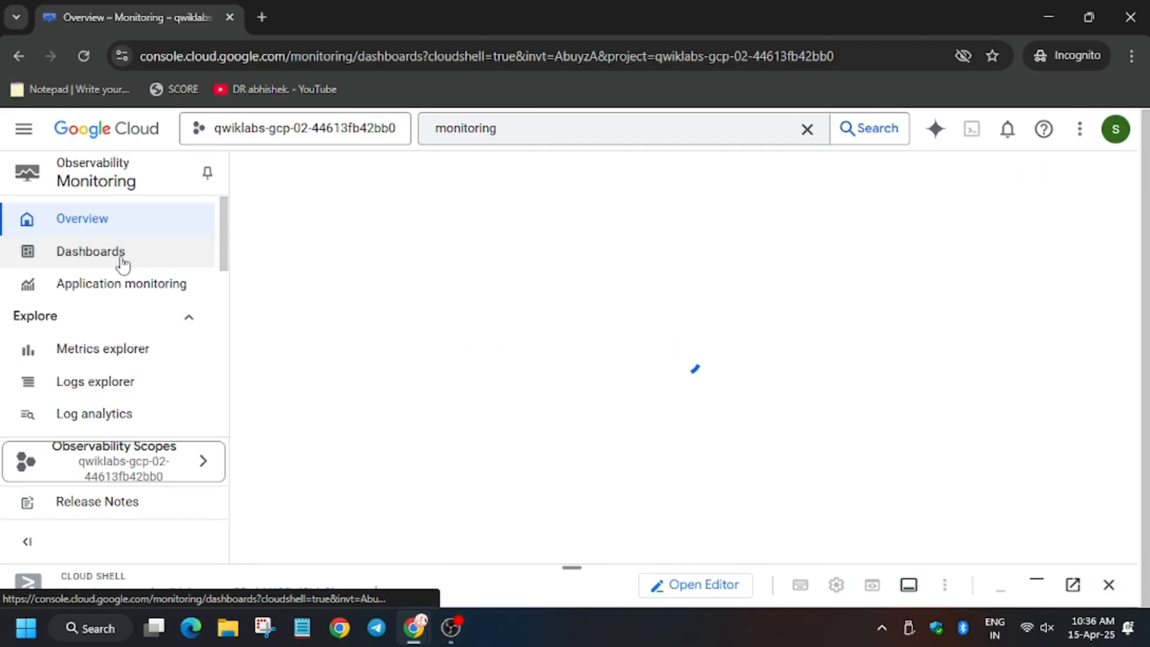
pyautogui.click(90, 251)
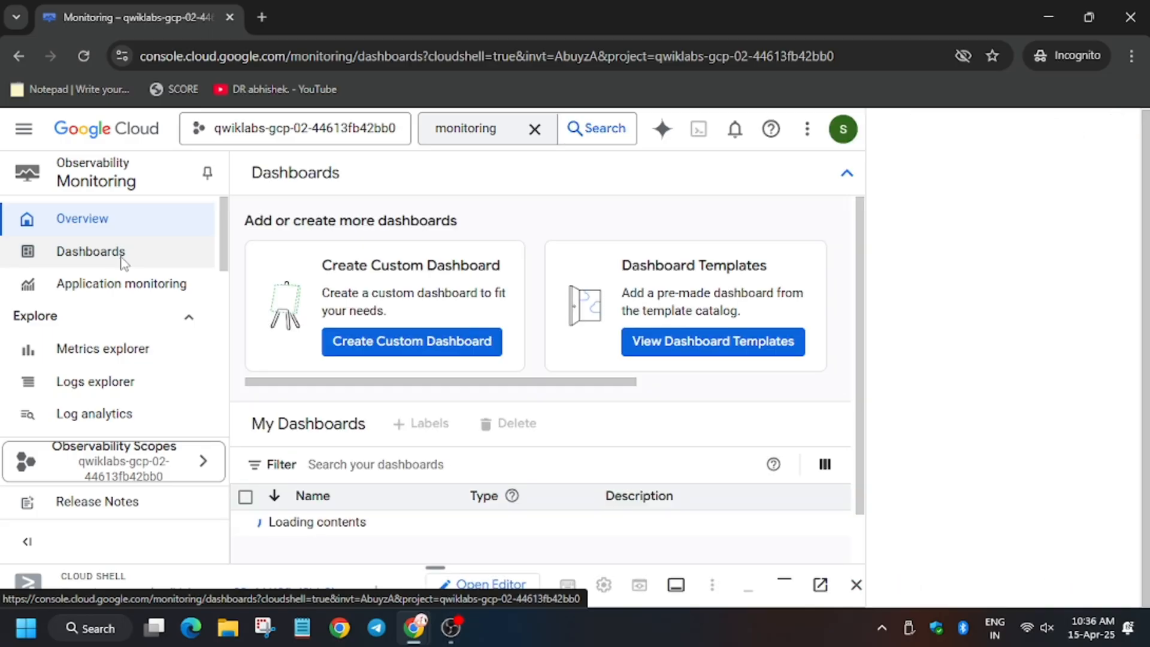
pyautogui.click(91, 251)
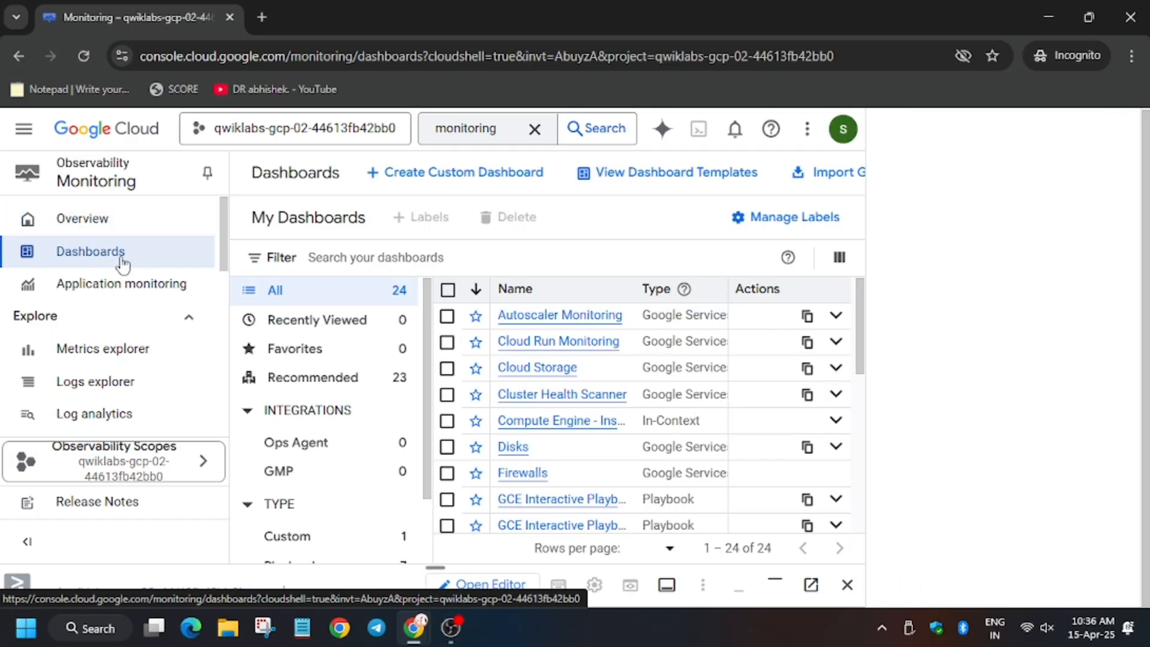
pyautogui.click(772, 128)
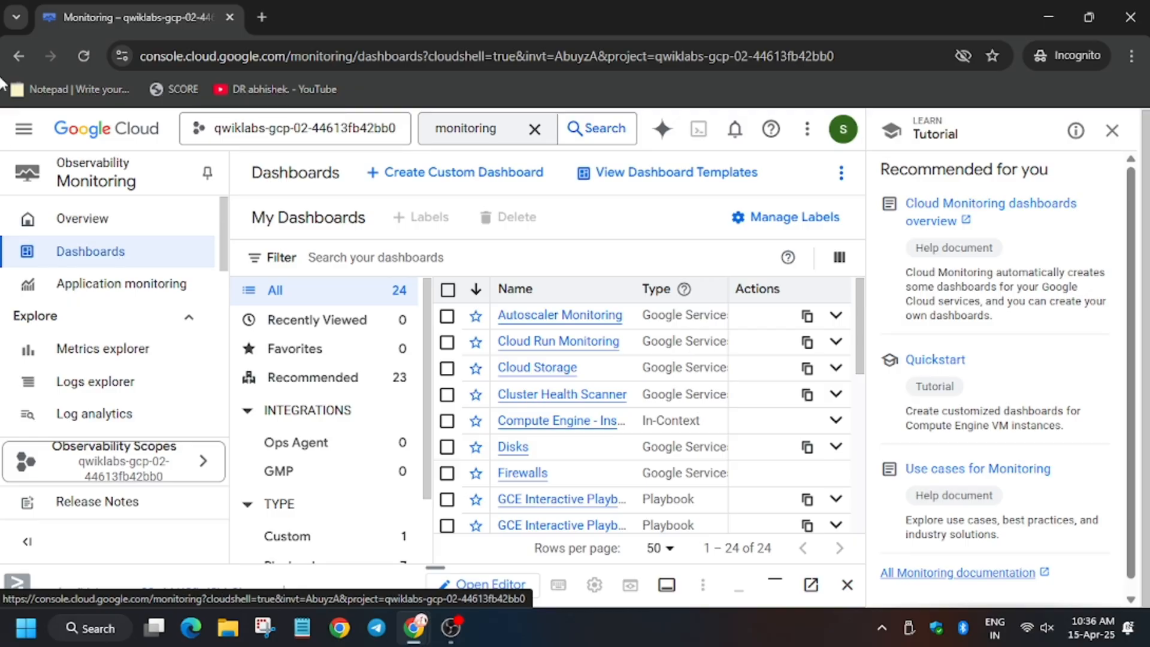
pyautogui.scroll(-3)
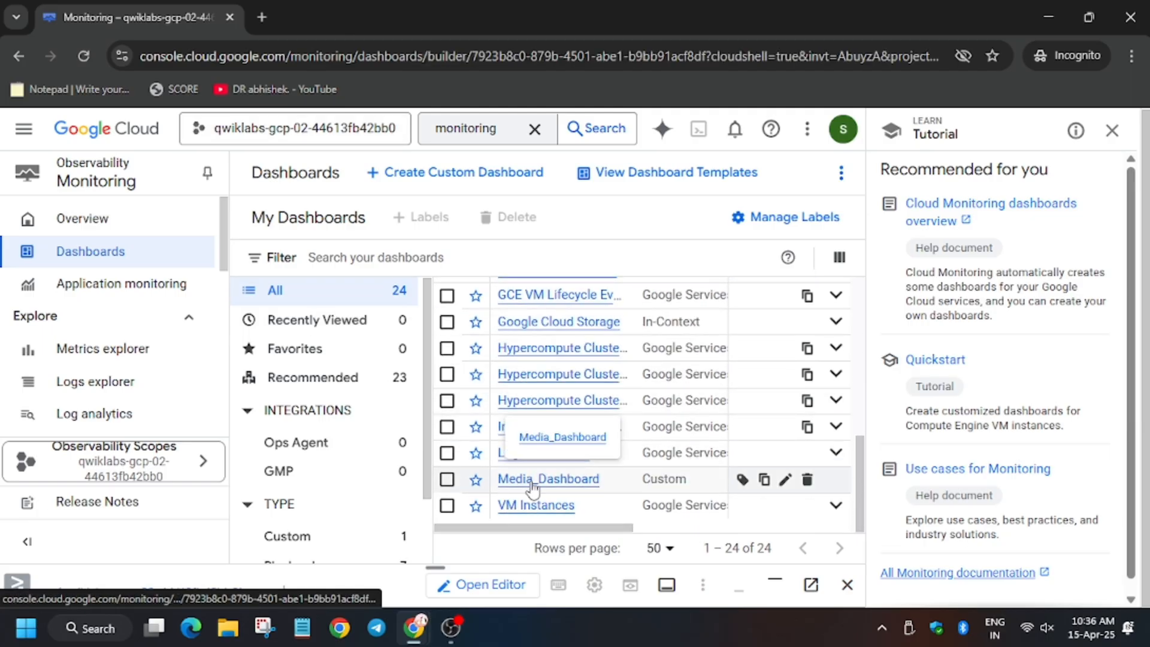
pyautogui.click(549, 480)
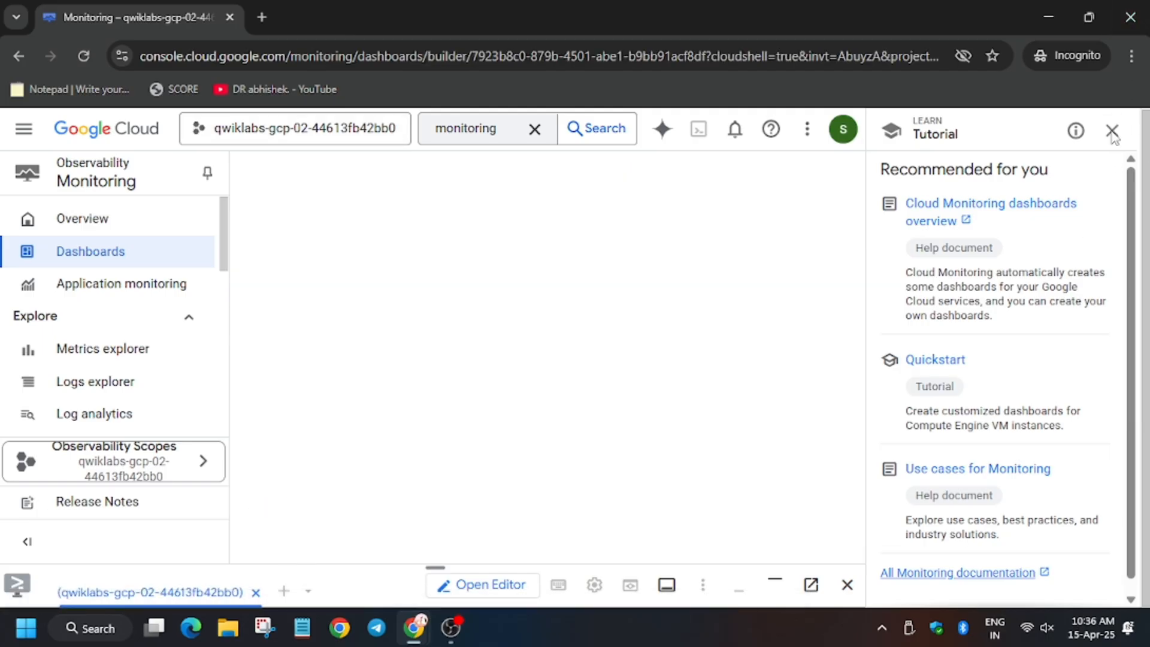
pyautogui.click(348, 17)
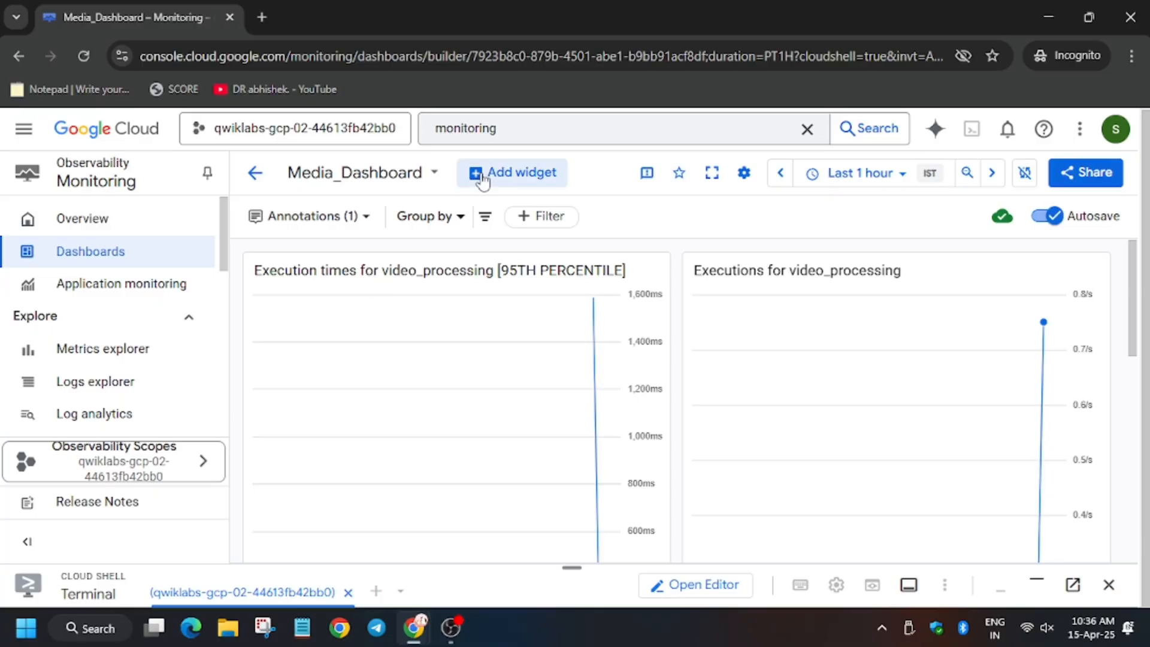
# Create a pie chart widget using the logs-based metric big_video_upload_rate, found by filtering 'video'
pyautogui.click(512, 172)
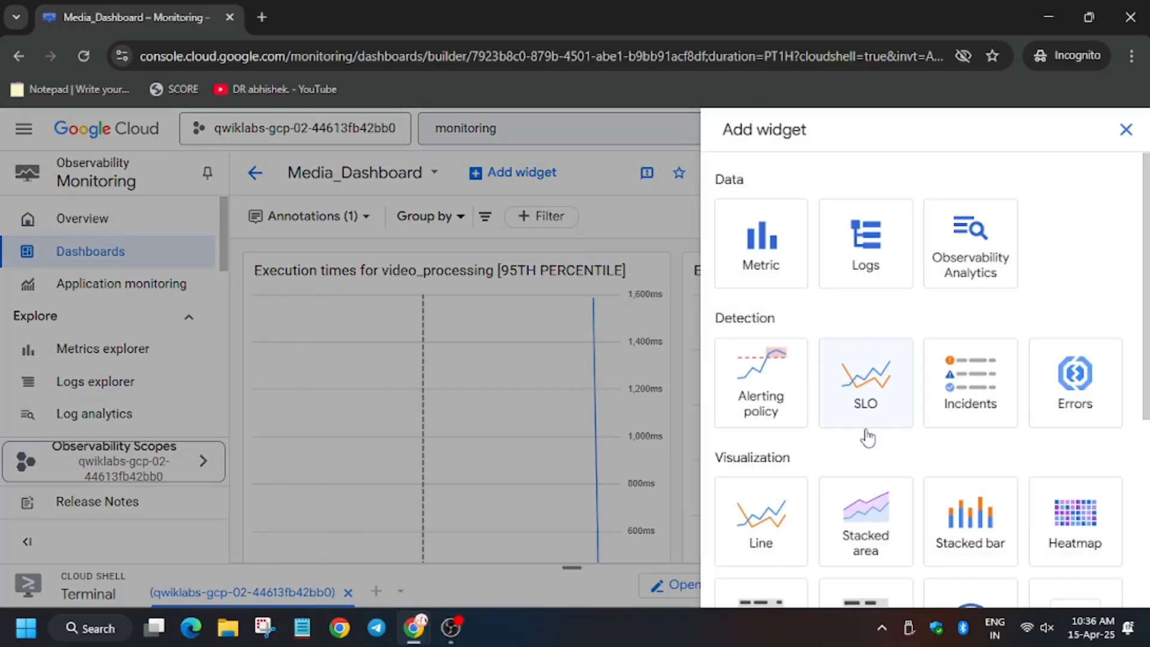
pyautogui.scroll(-3)
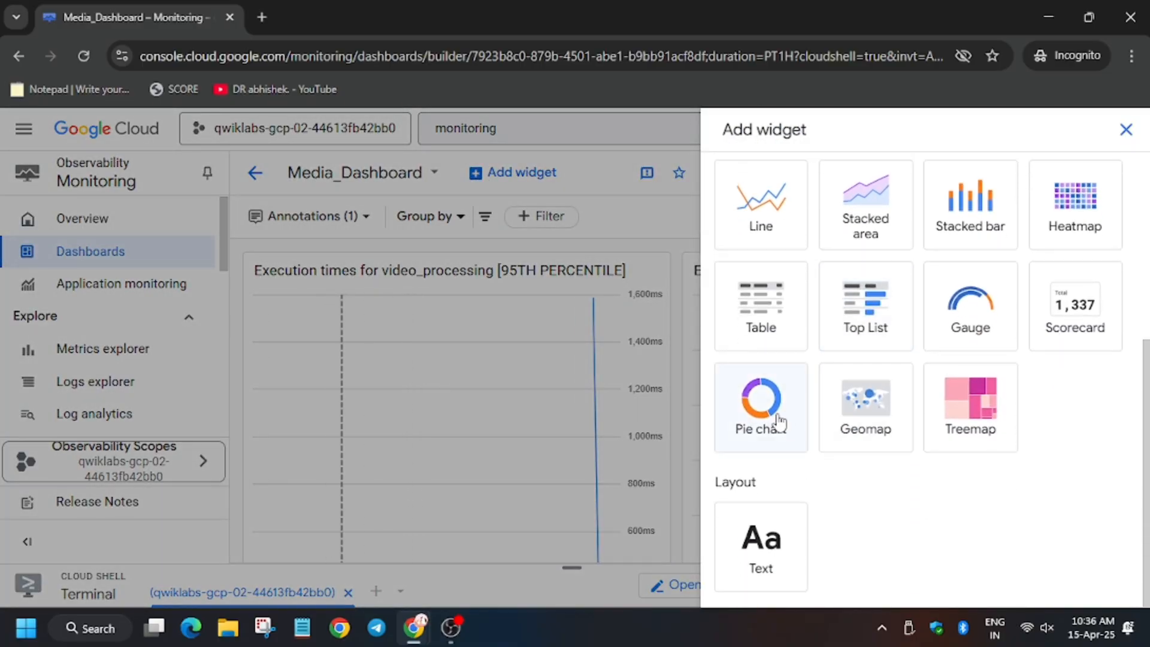
pyautogui.click(761, 400)
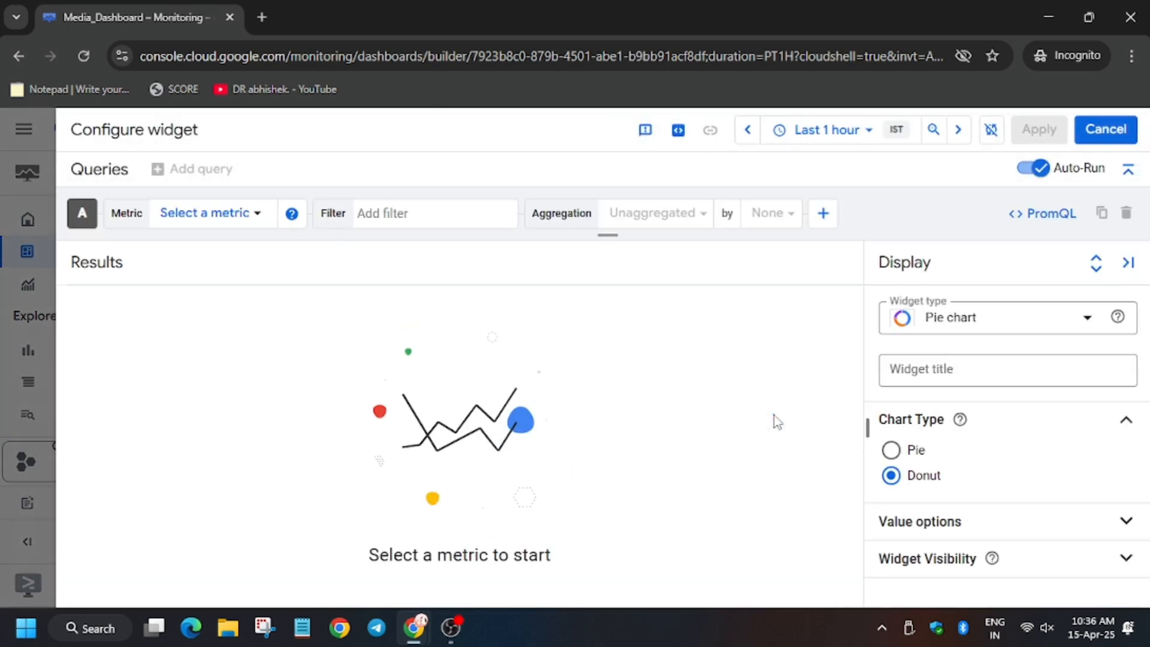
pyautogui.click(211, 213)
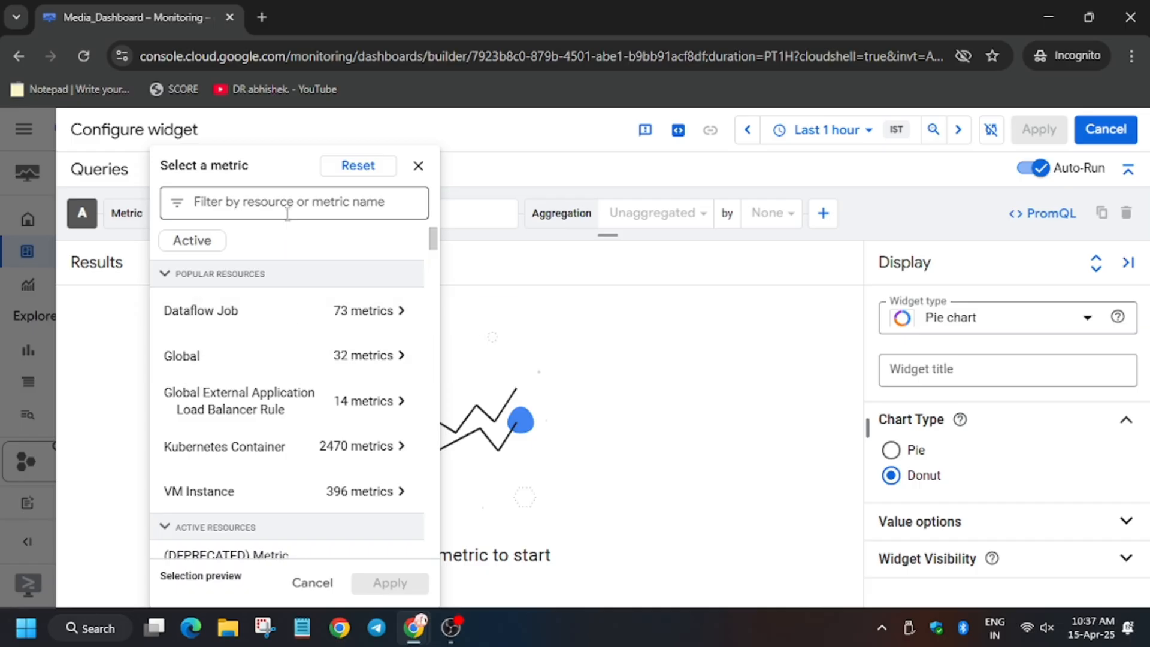
pyautogui.click(198, 490)
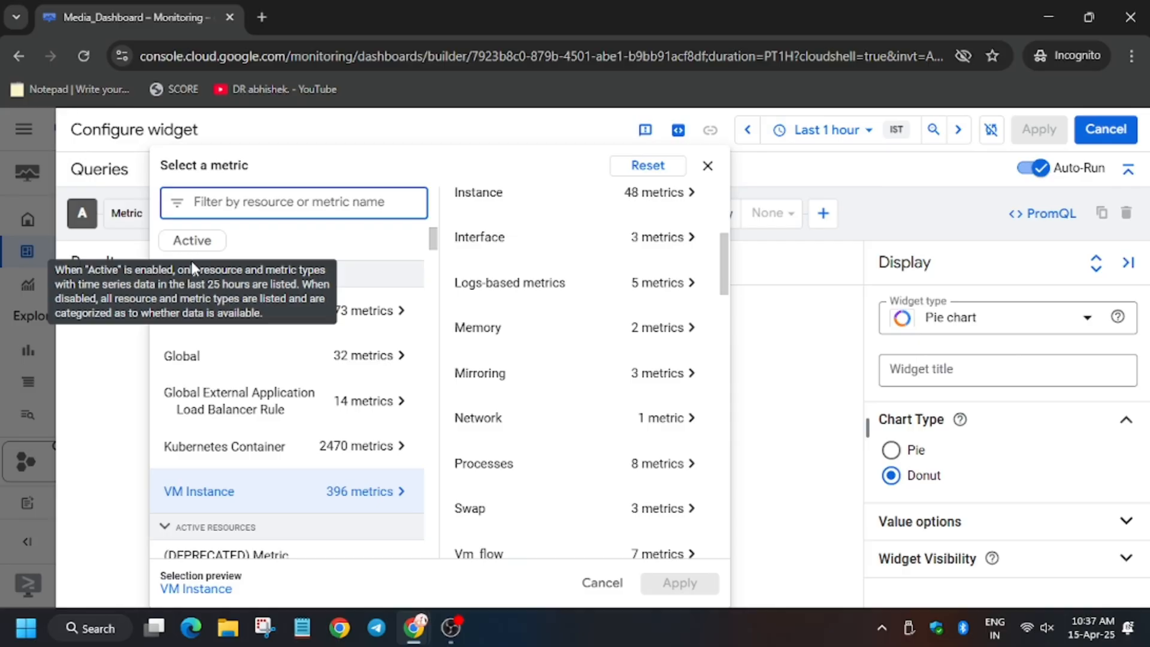
pyautogui.write('video')
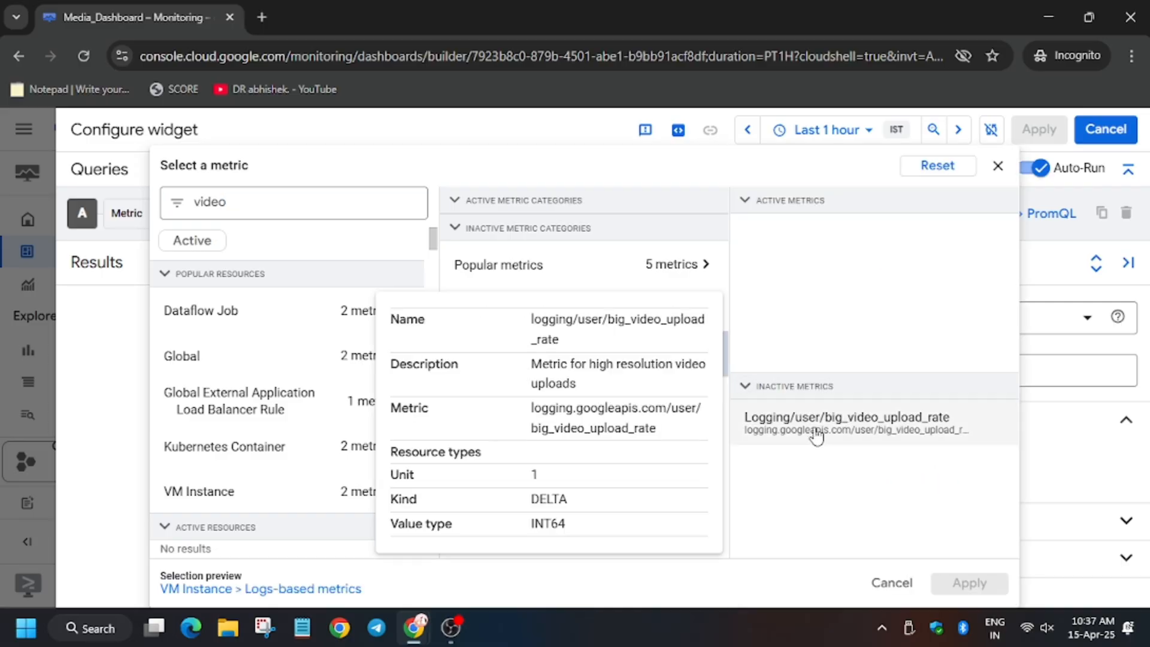
pyautogui.click(846, 417)
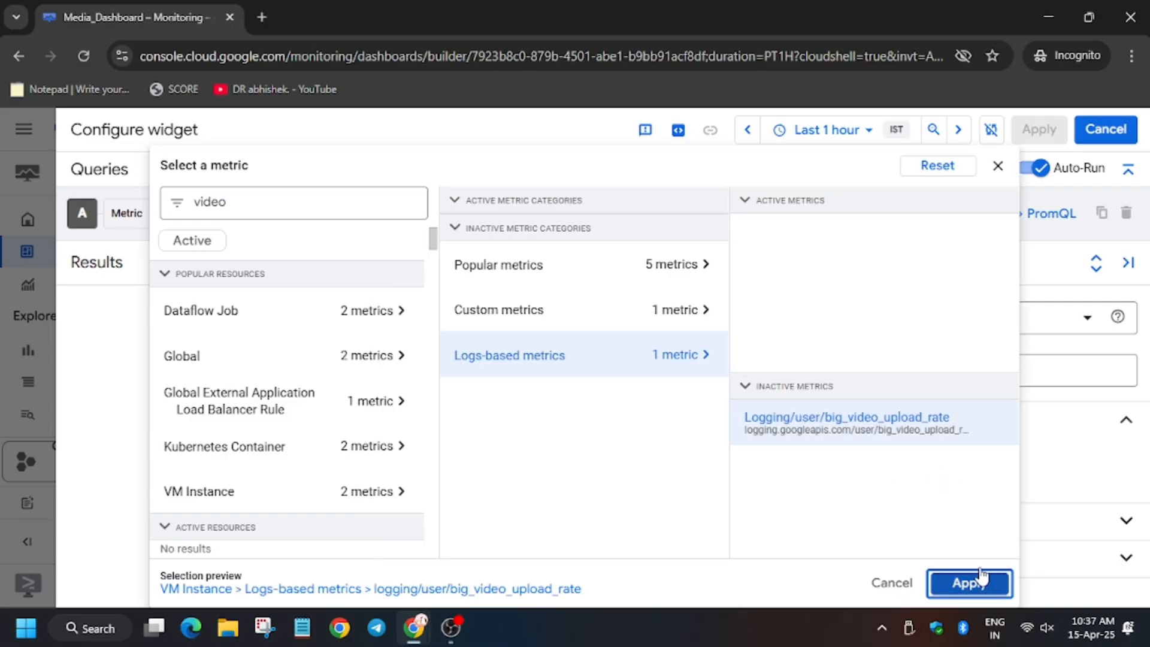
pyautogui.click(970, 583)
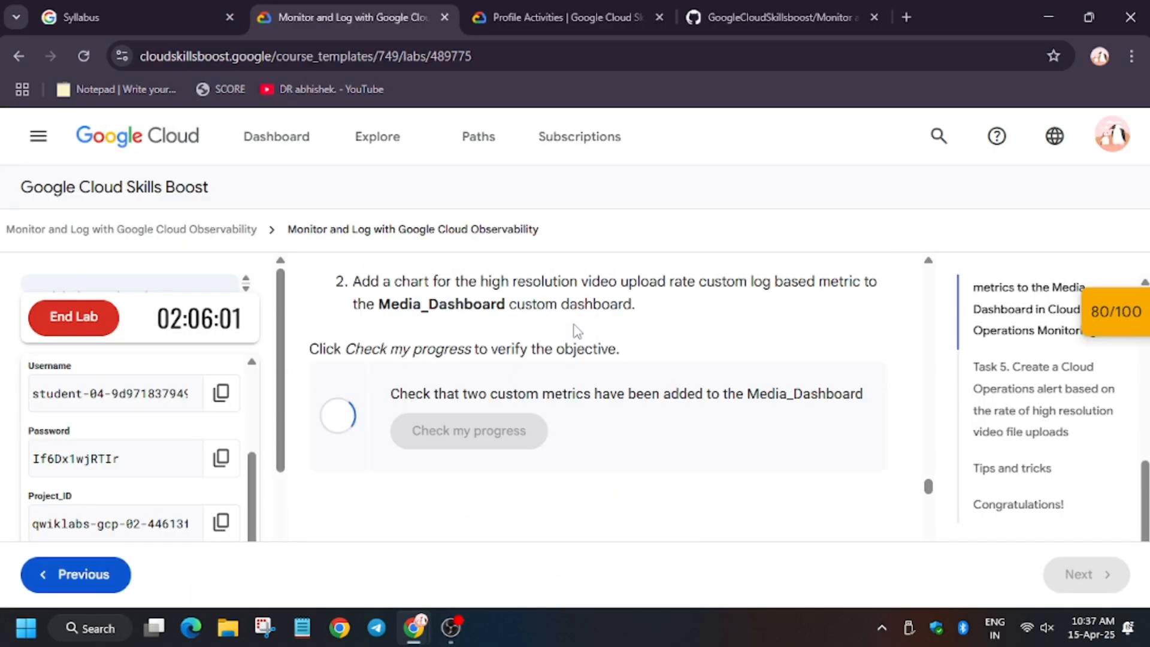
# Review the lab feedback saying the OpenCensus input queue length metric is still missing
pyautogui.scroll(3)
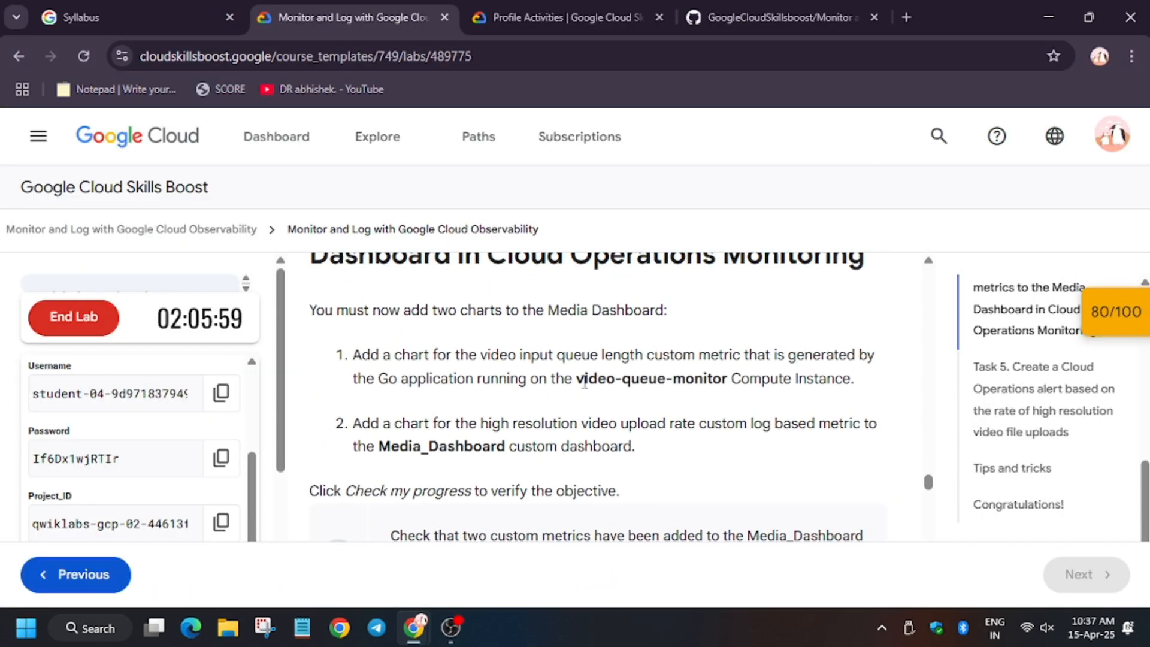
pyautogui.scroll(-3)
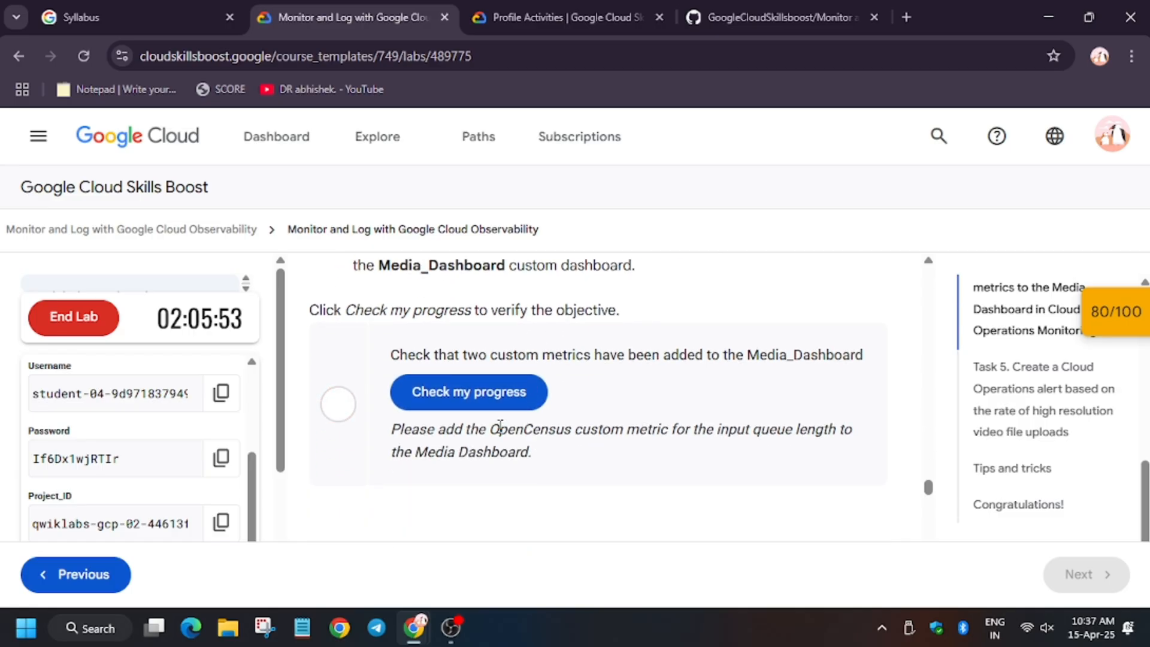
pyautogui.moveTo(490, 429); pyautogui.dragTo(667, 429)
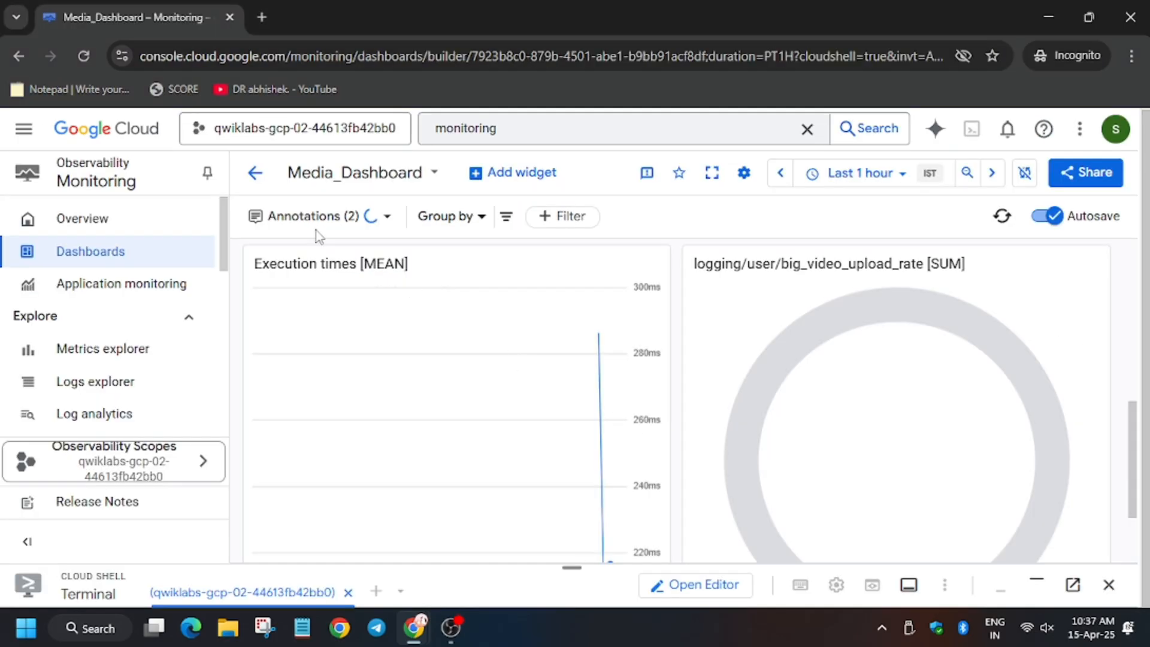
# Start a second pie chart, filter metrics for 'OpenCensus' including inactive, and browse VM Instance custom metrics
pyautogui.click(513, 173)
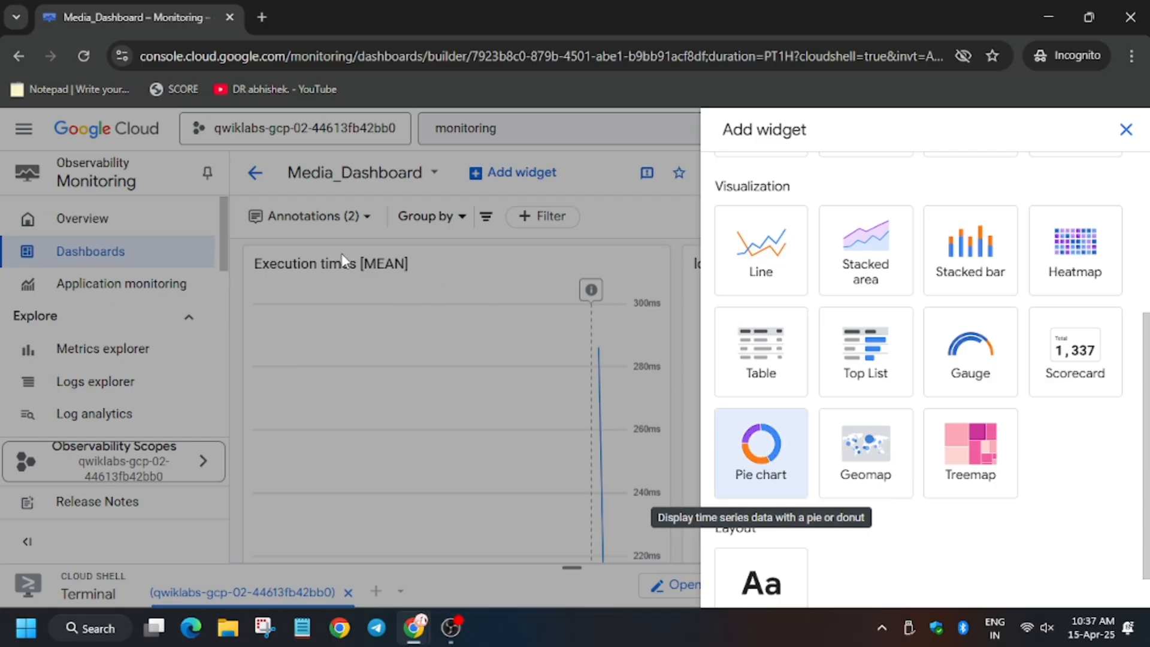
pyautogui.click(761, 453)
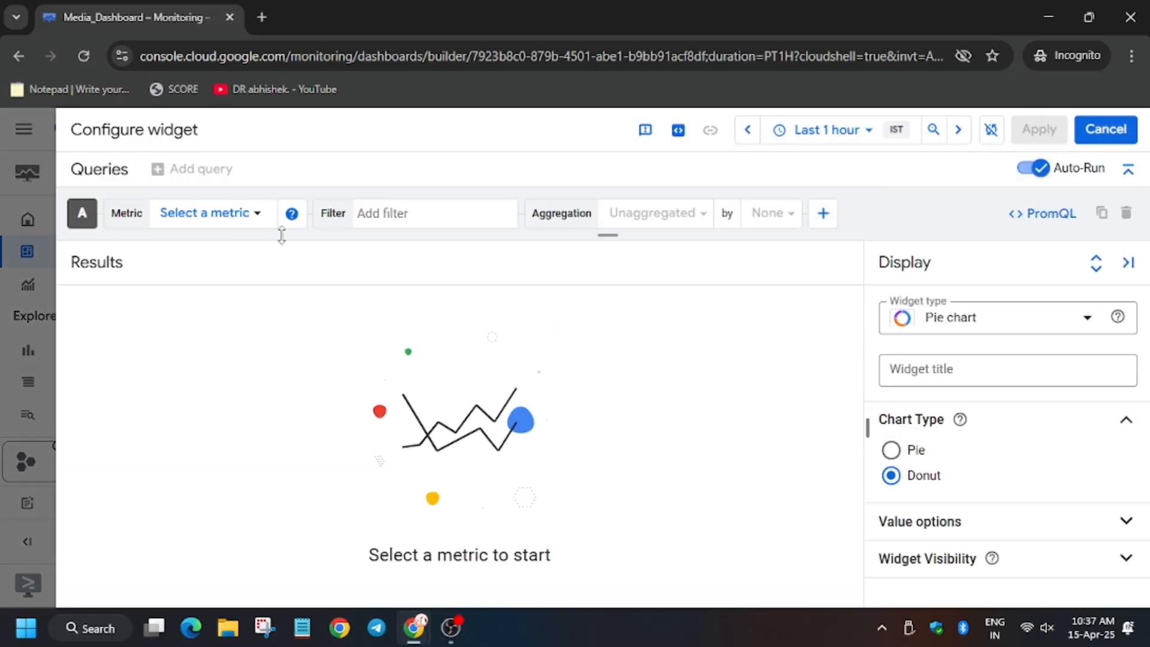
pyautogui.click(205, 213)
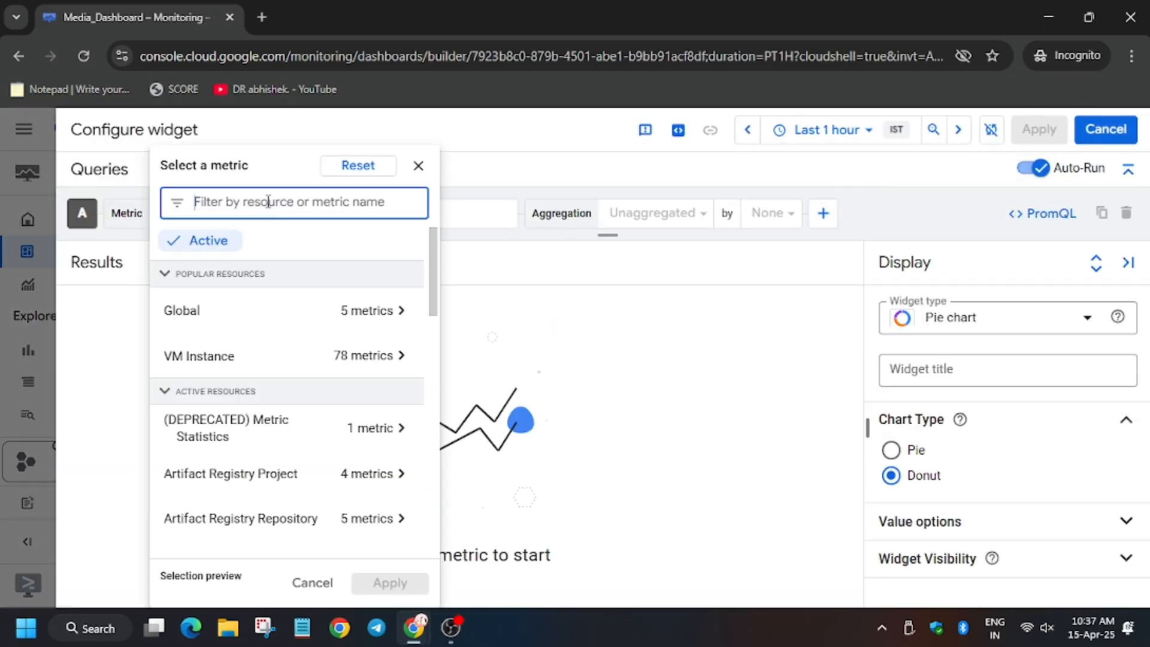
pyautogui.write('OpenCensus custom metric')
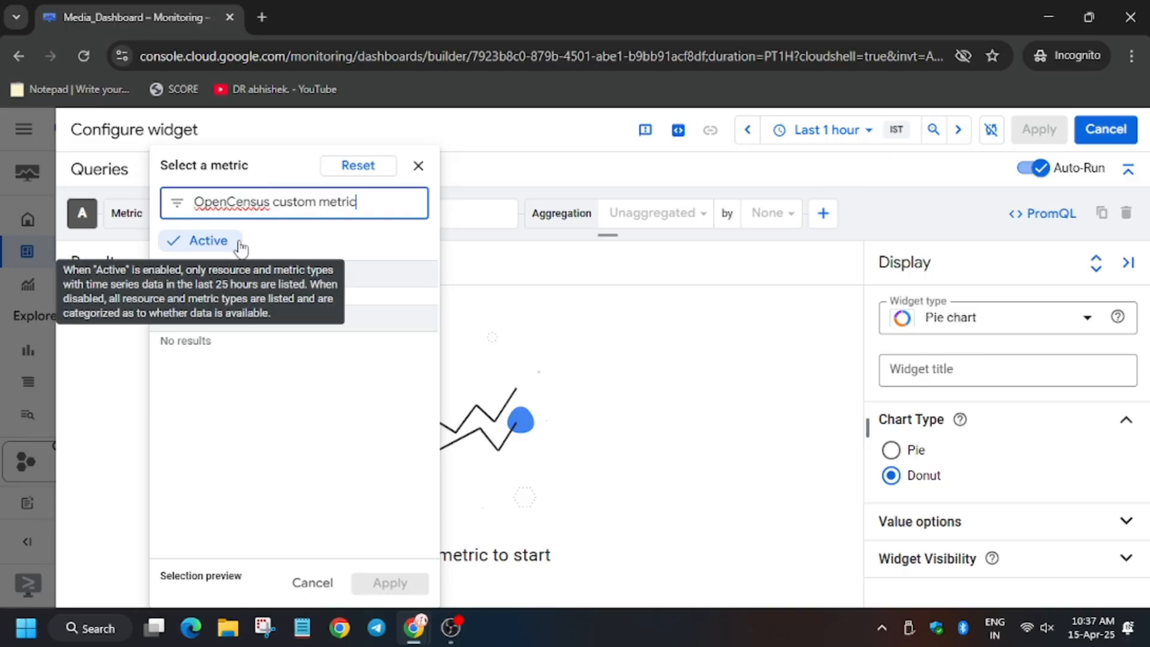
pyautogui.click(199, 240)
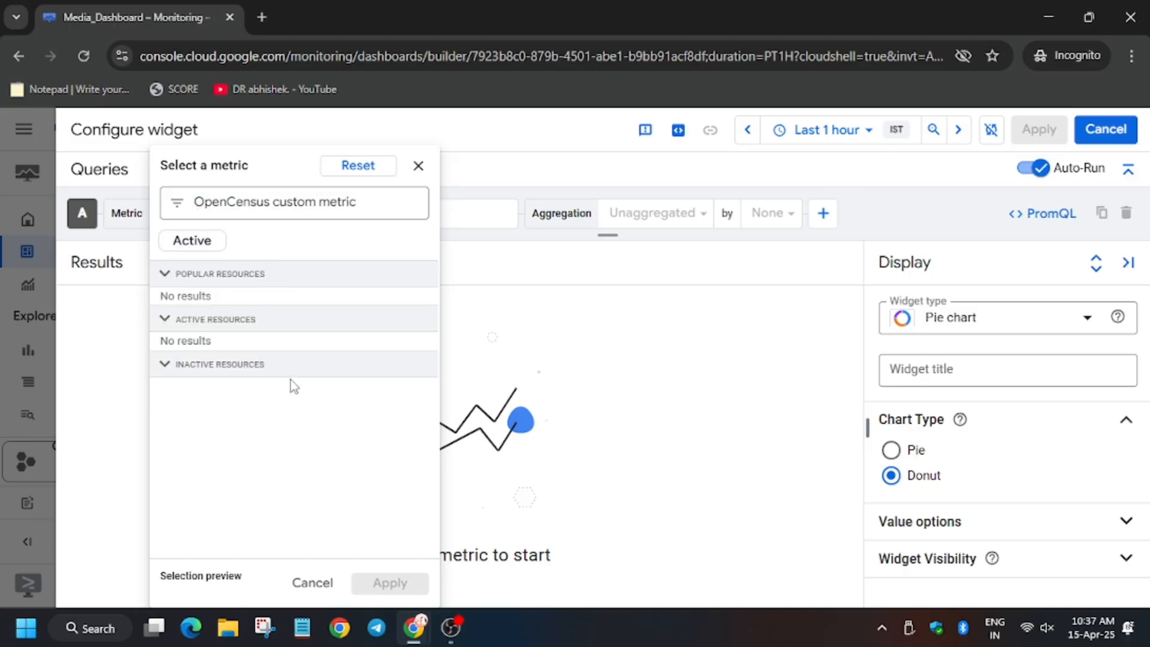
pyautogui.doubleClick(294, 202)
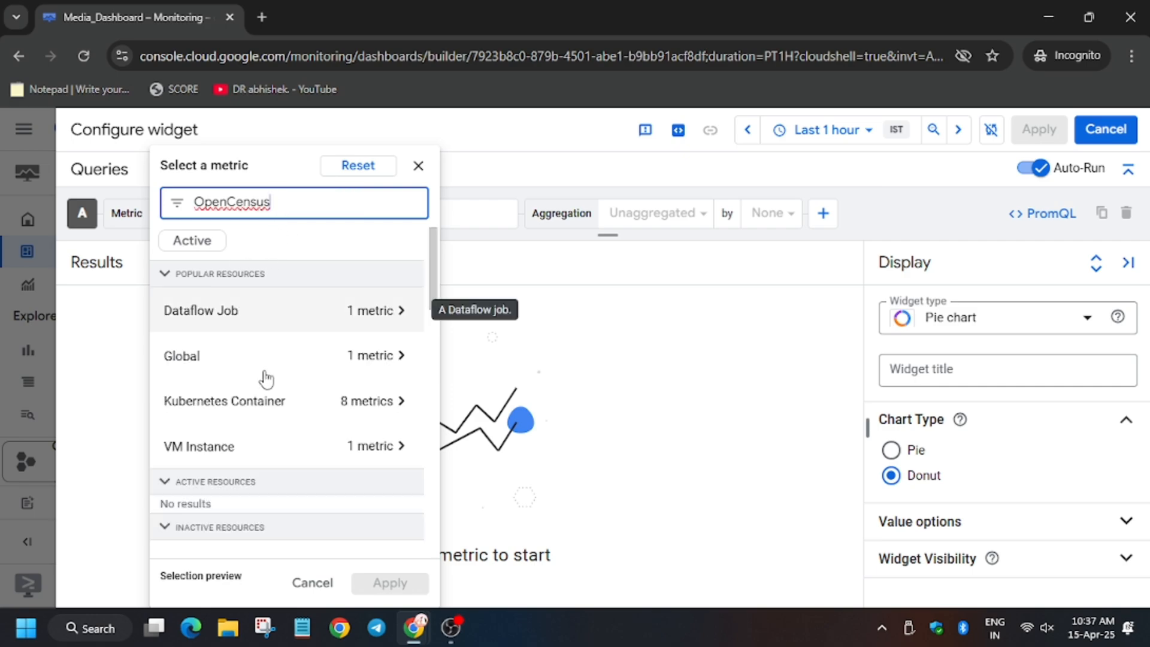
pyautogui.click(198, 446)
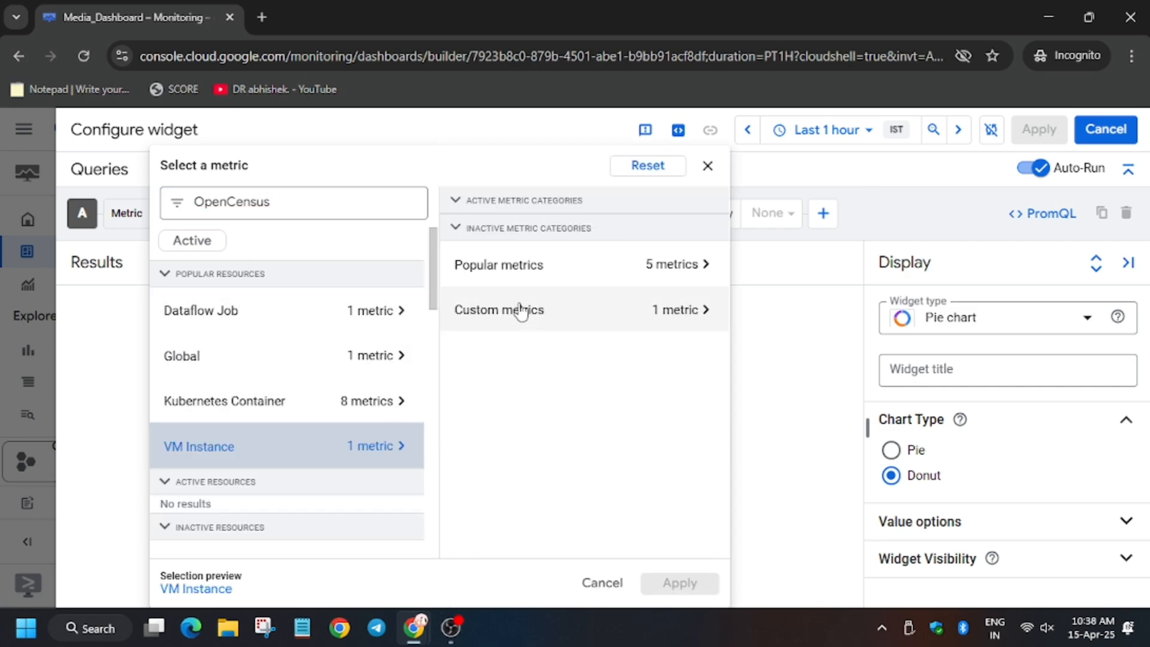
pyautogui.click(498, 309)
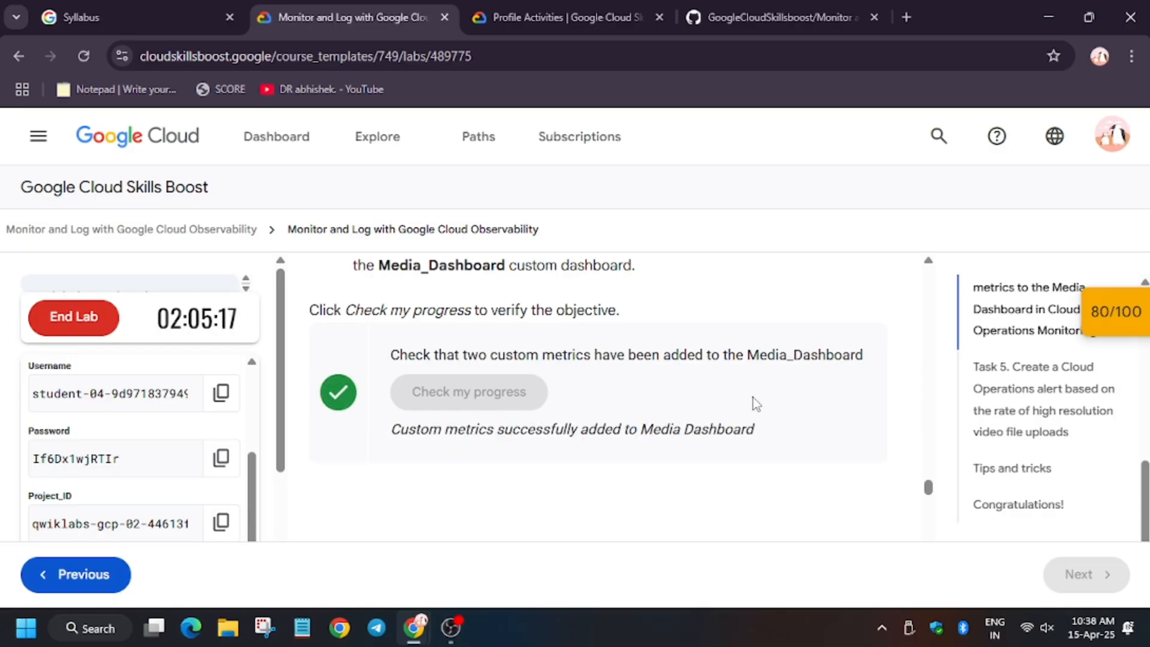
# Confirm the lab score reads 100/100 and bring up the End Lab confirmation
pyautogui.scroll(-3)
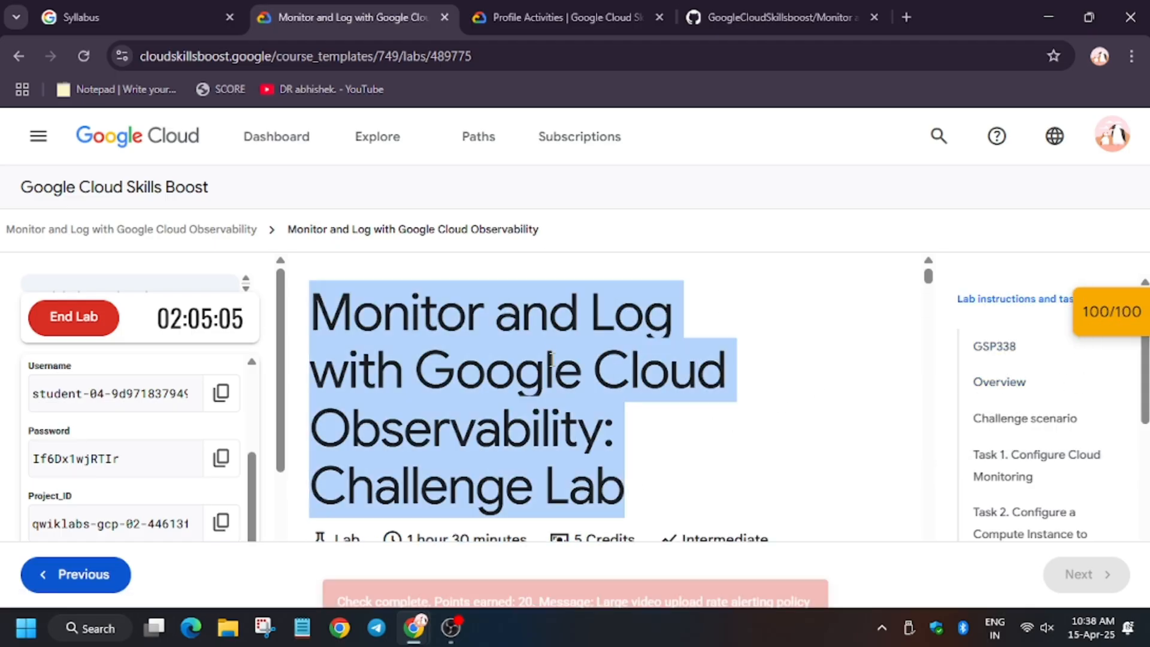
pyautogui.click(73, 317)
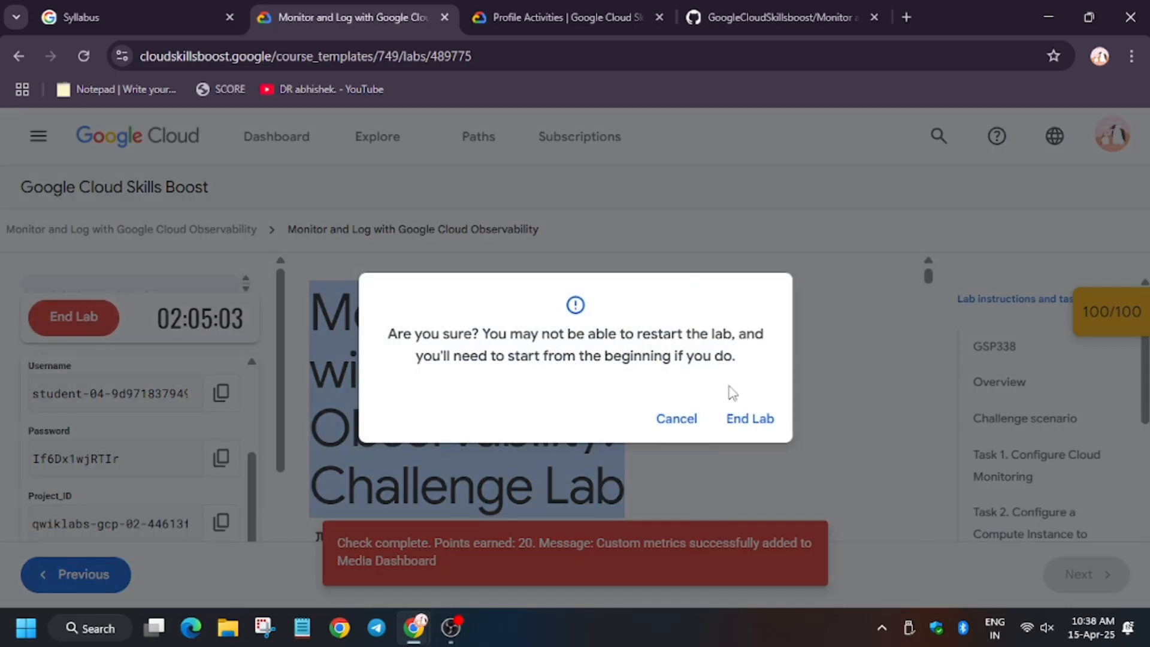